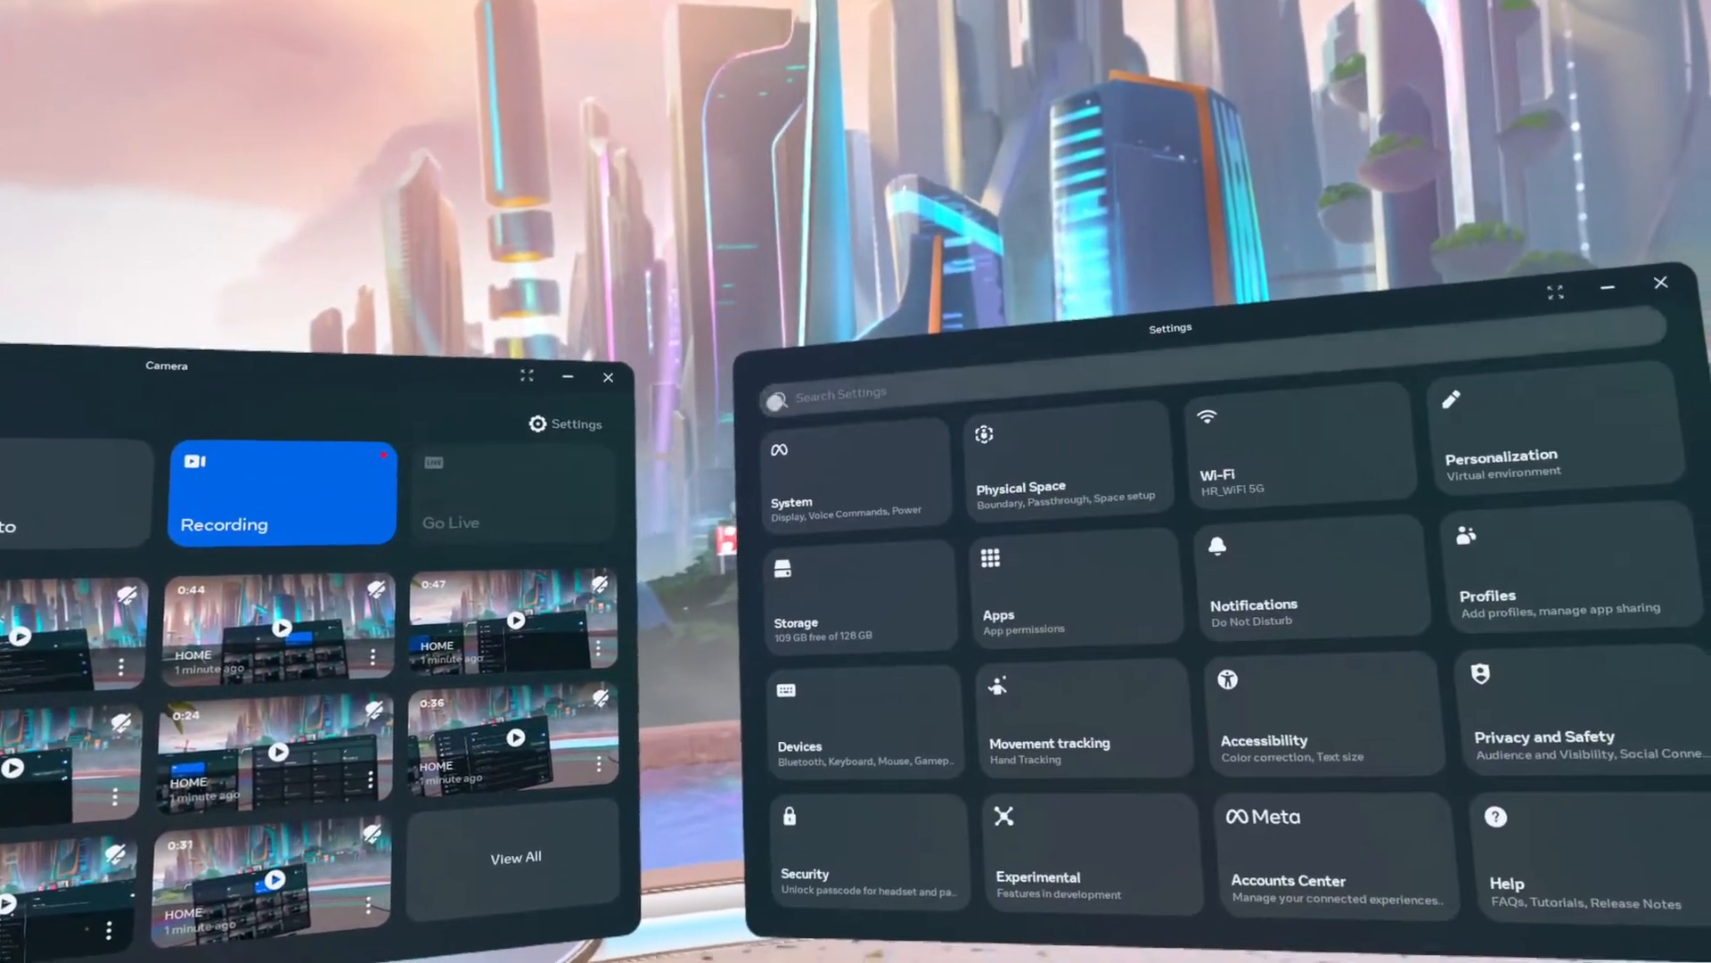
Launch boundary setup from Physical Space > Boundary, bringing up the suggested Stationary boundary in passthrough
click(1069, 469)
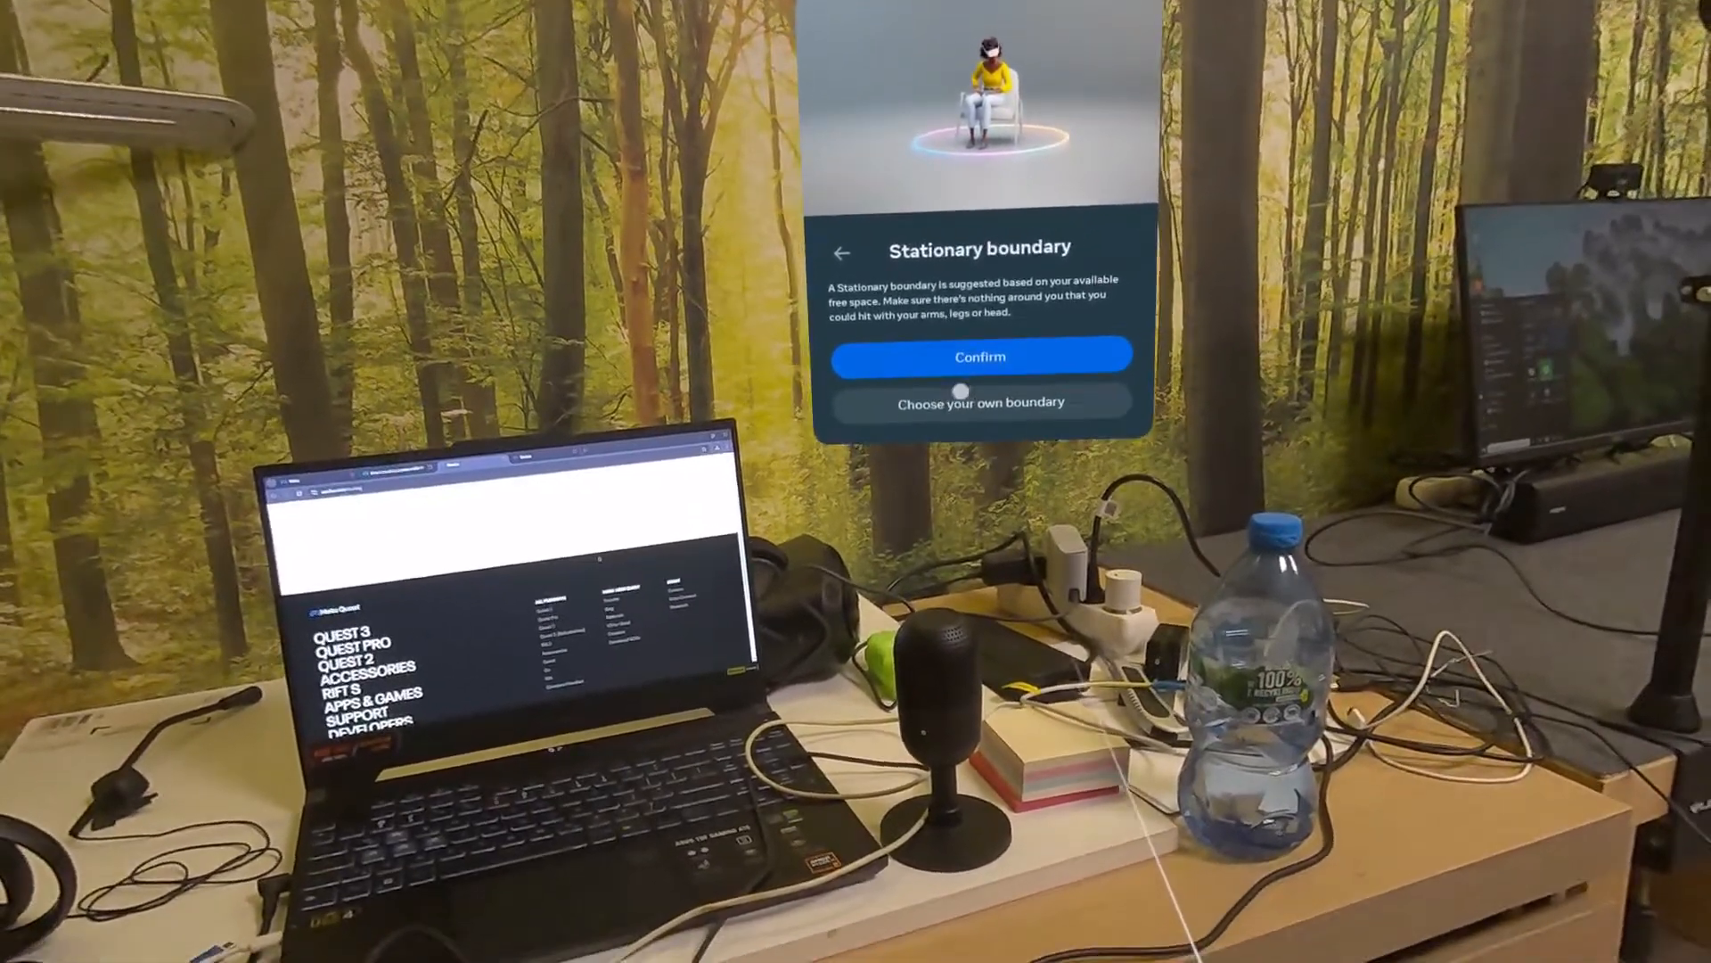
click(979, 400)
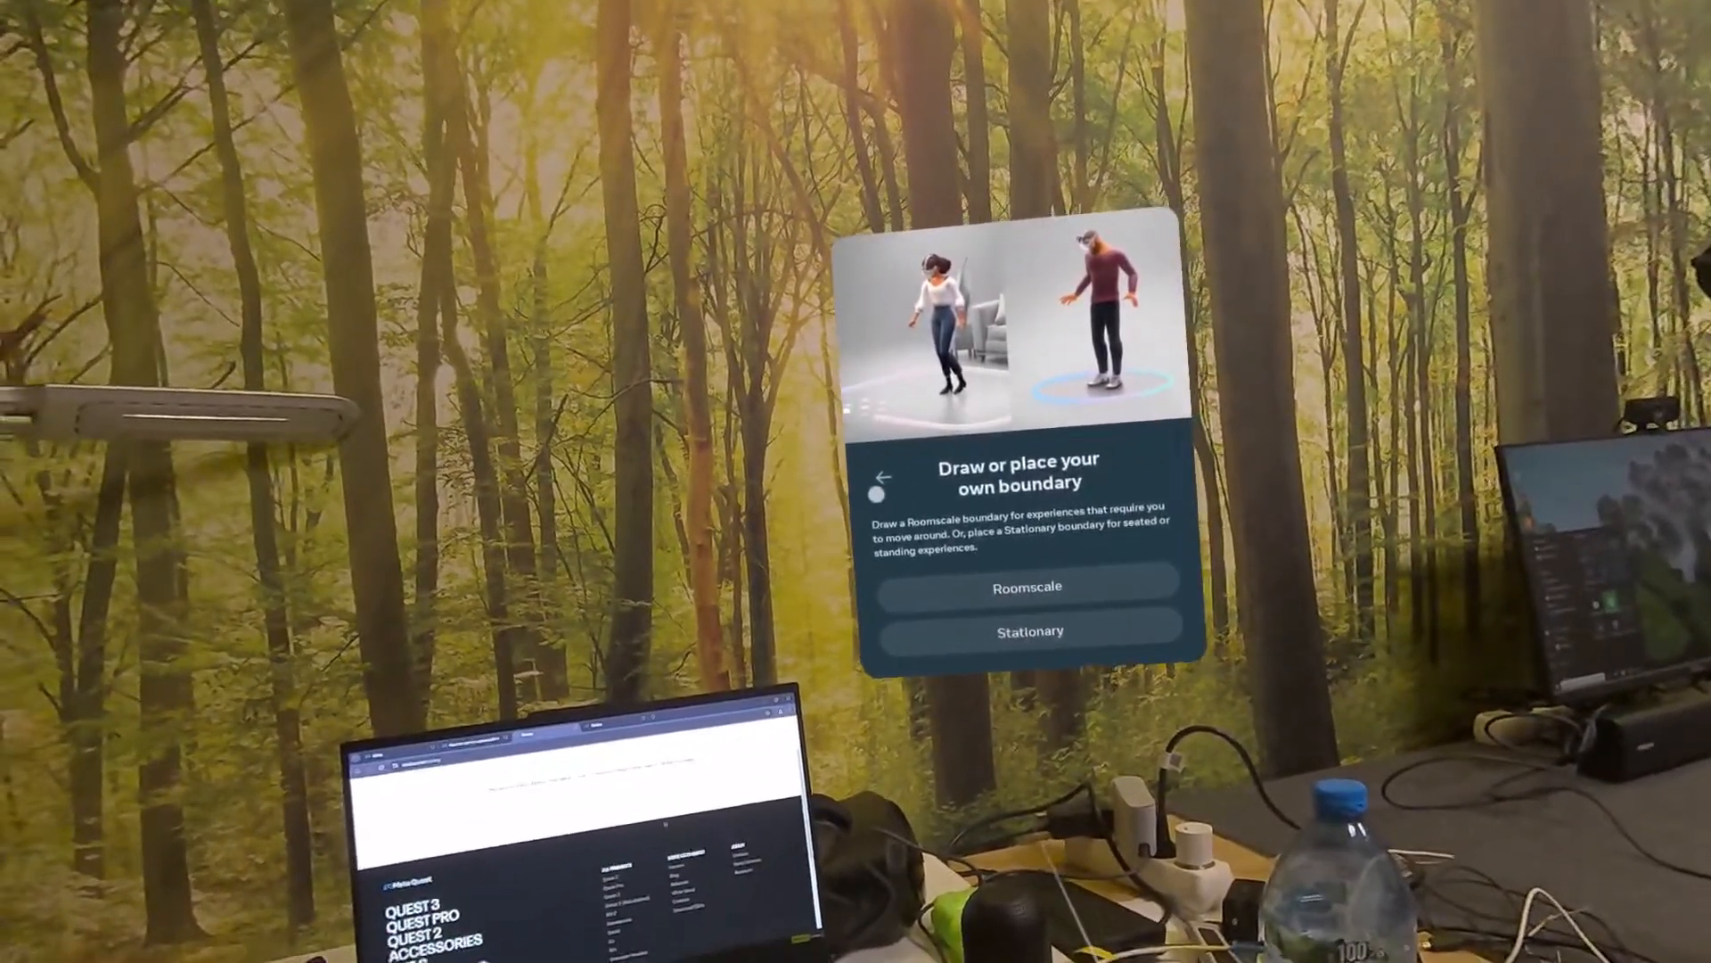
click(1027, 631)
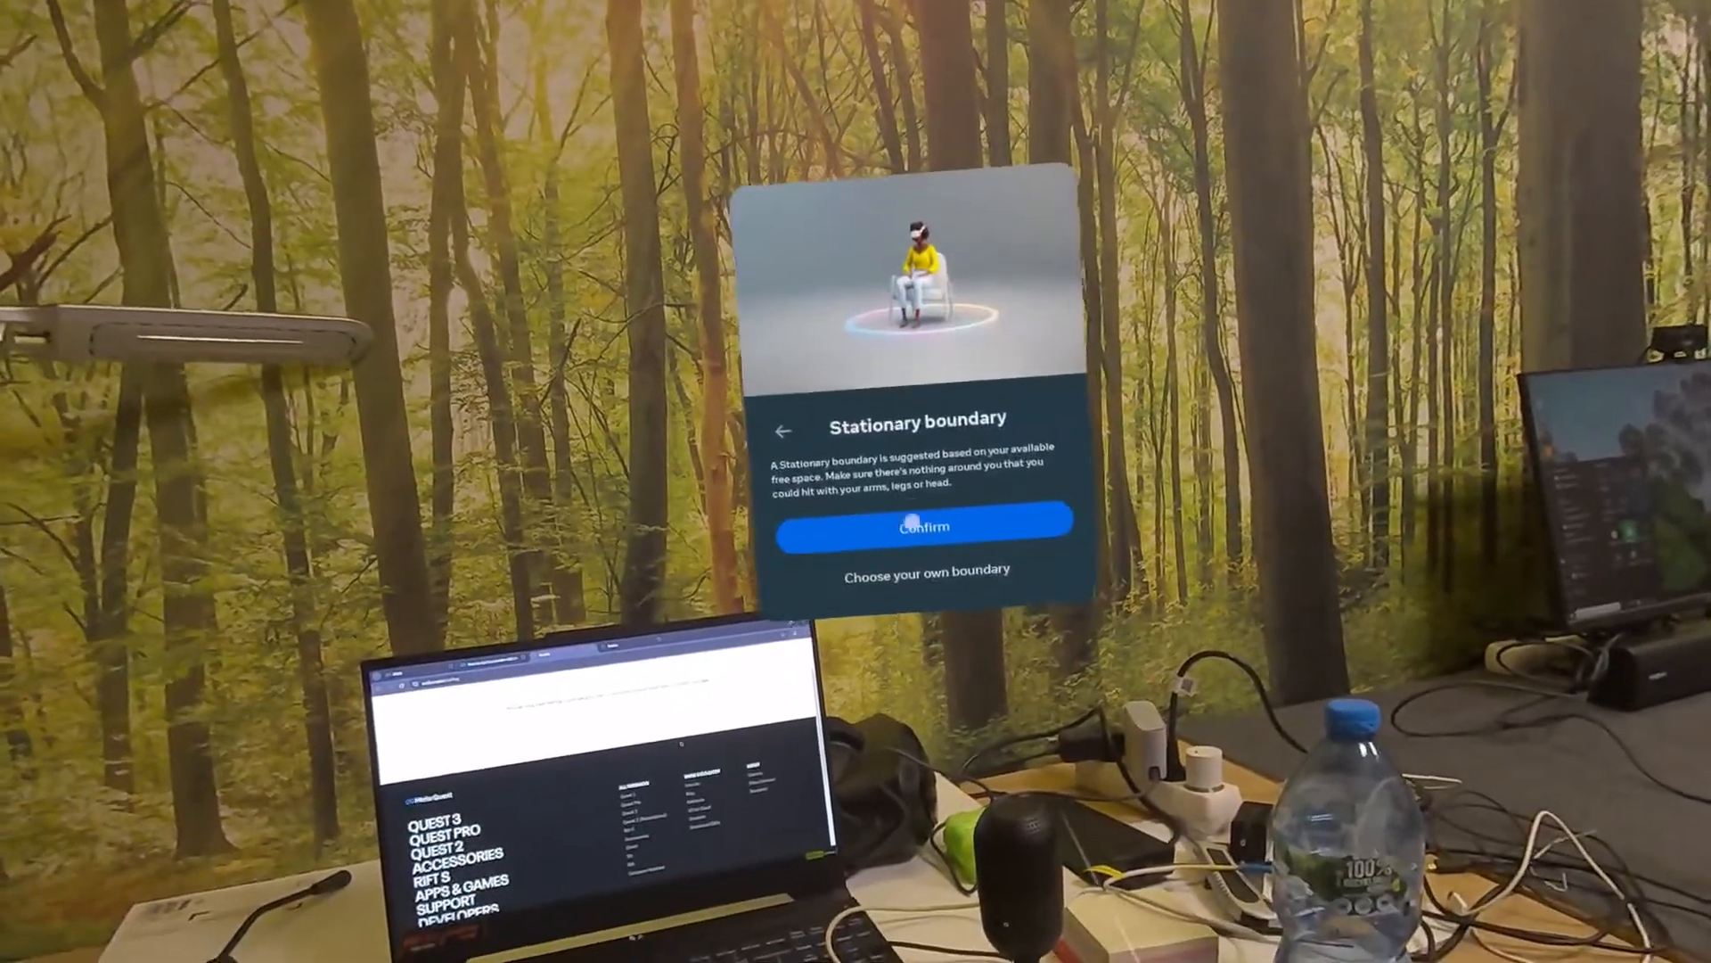